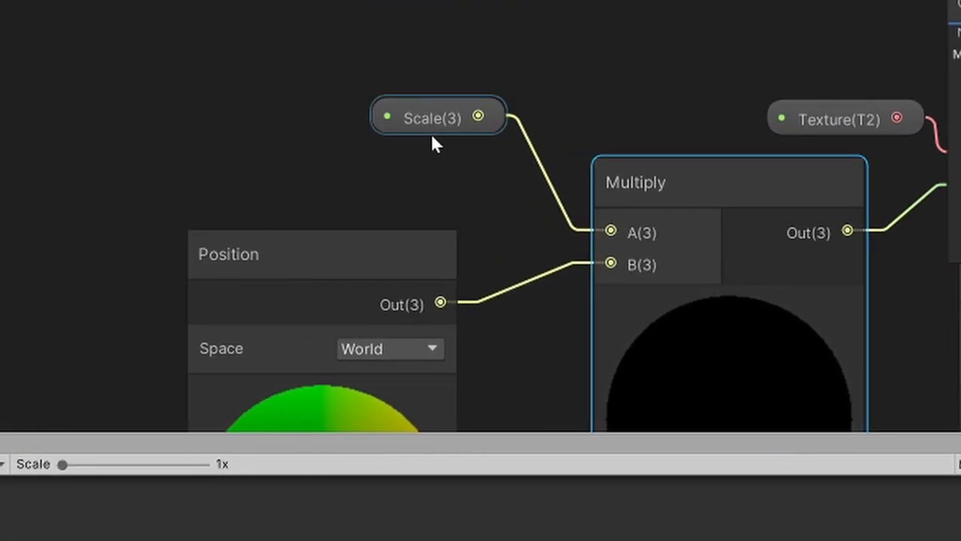
# Step: Adjust the Scene view to look at the cube covered in the tiled rock texture
pyautogui.moveTo(435, 117); pyautogui.dragTo(241, 91)
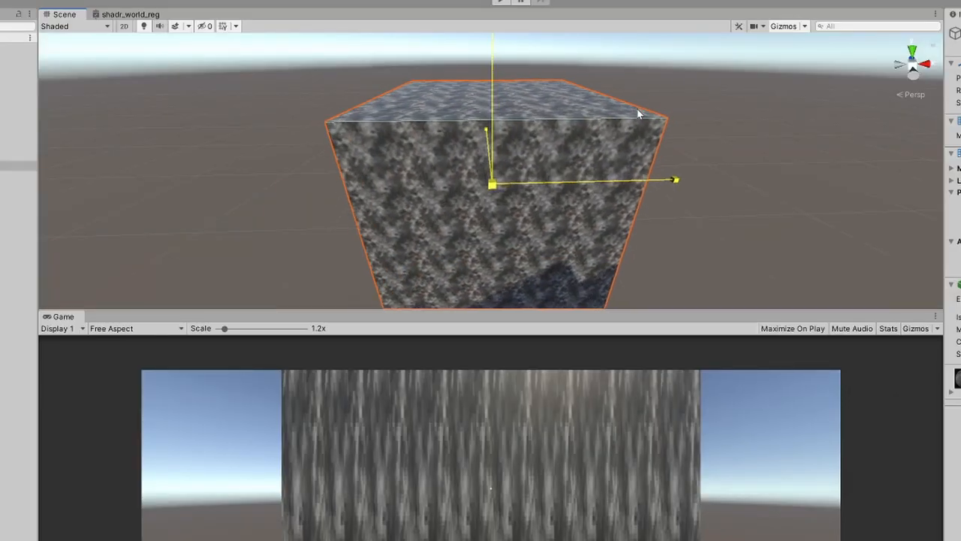
pyautogui.moveTo(638, 113); pyautogui.dragTo(669, 104)
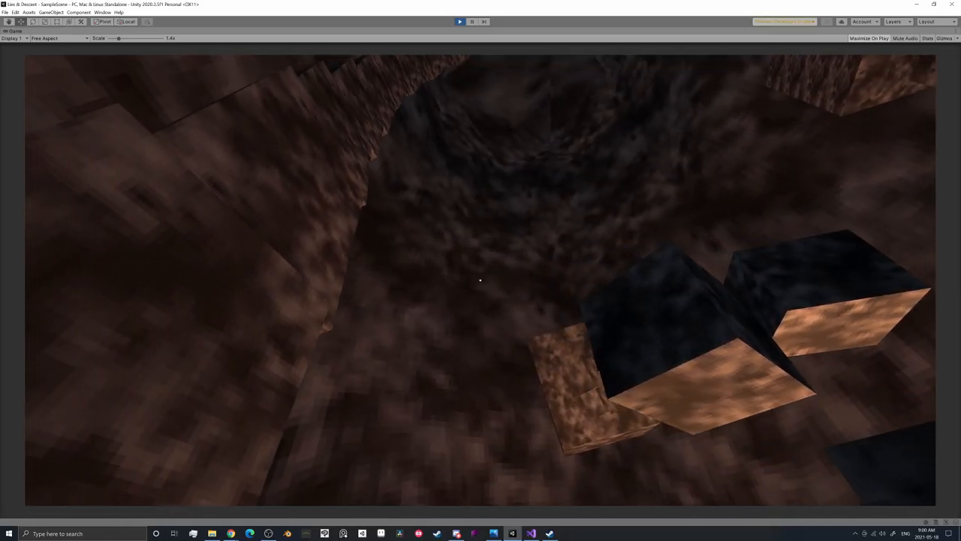
# Step: Bring up the pause menu with Escape and show the Game view rendering statistics
pyautogui.press('Escape')
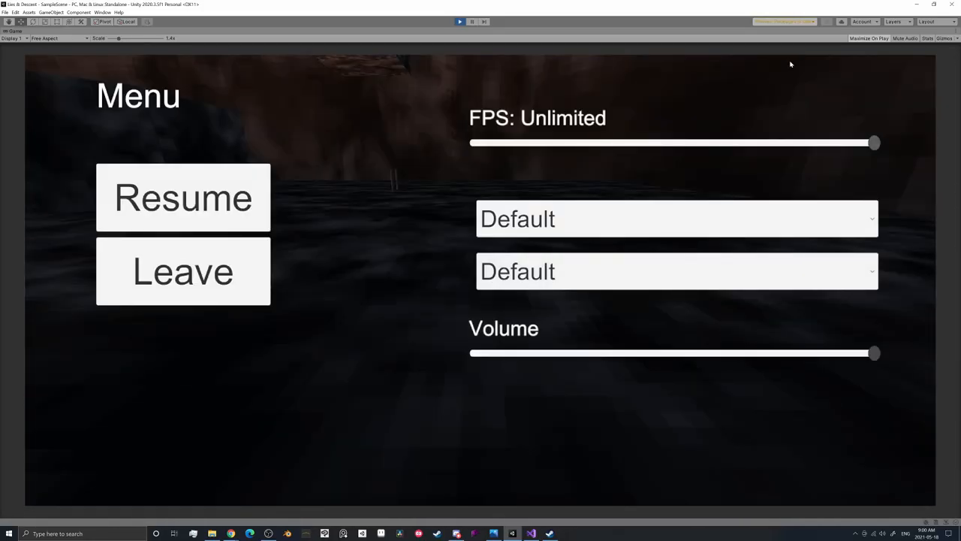
pyautogui.click(929, 39)
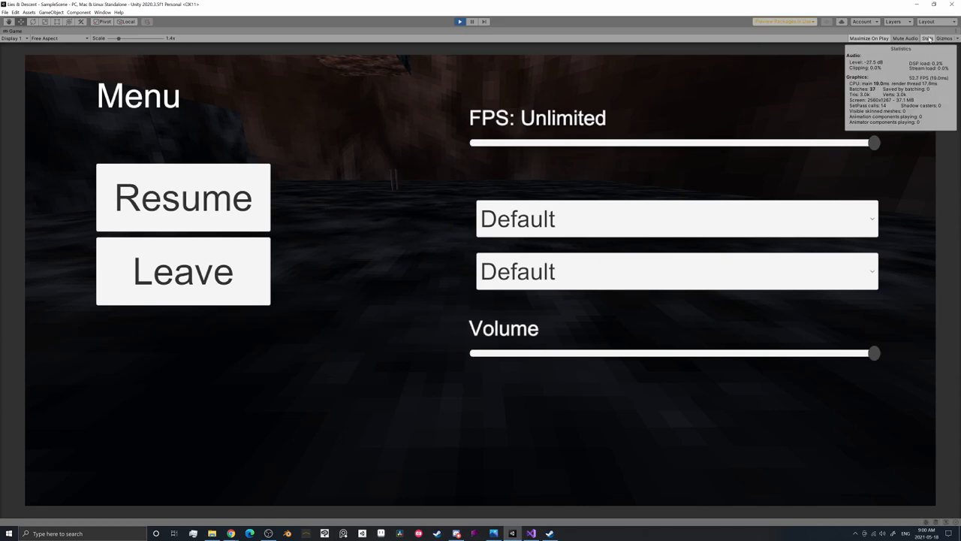